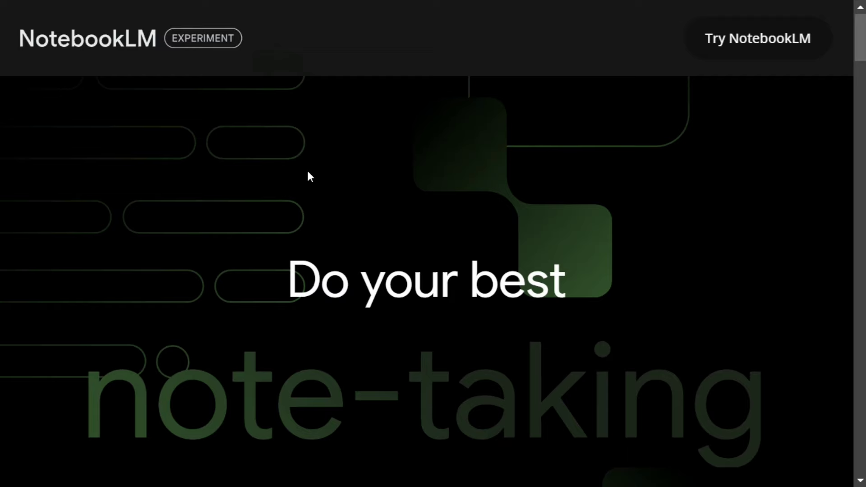
Step: Enter NotebookLM and add the LangChain in your Pocket PDF to a new notebook
left_click(758, 38)
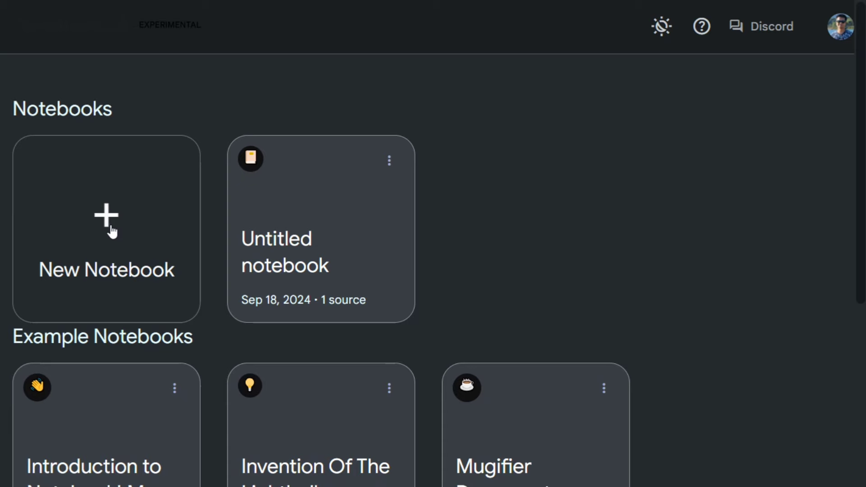
scroll("down", 3)
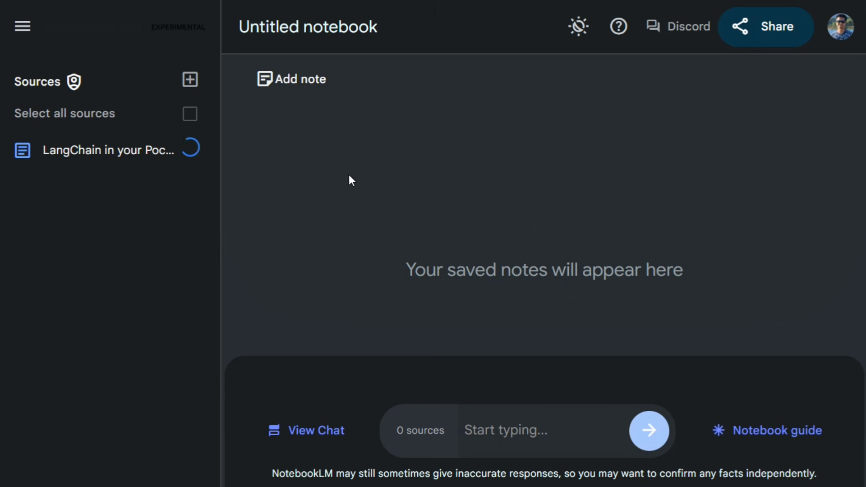
Step: Open the Notebook guide to view the LangChain book's auto-generated summary
left_click(190, 114)
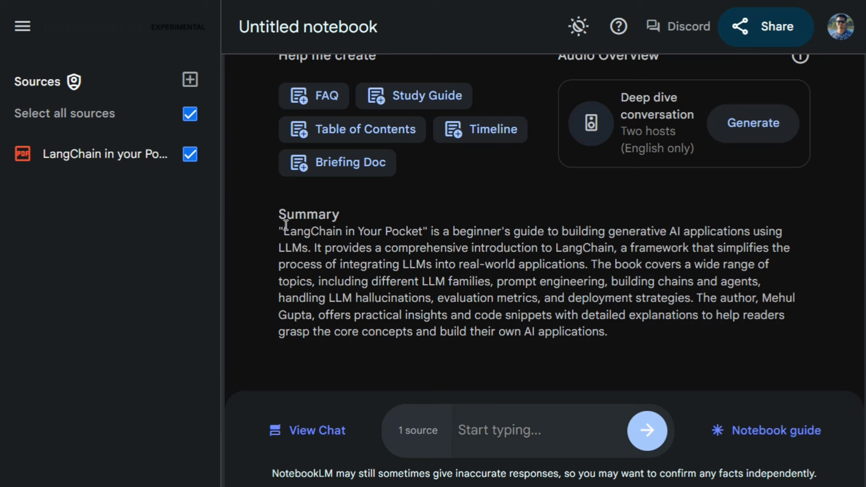
mouse_move(578, 247)
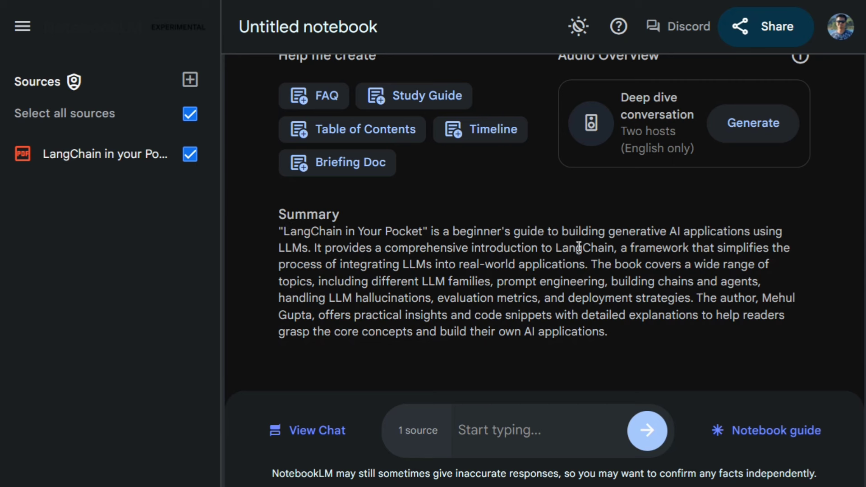
mouse_move(339, 107)
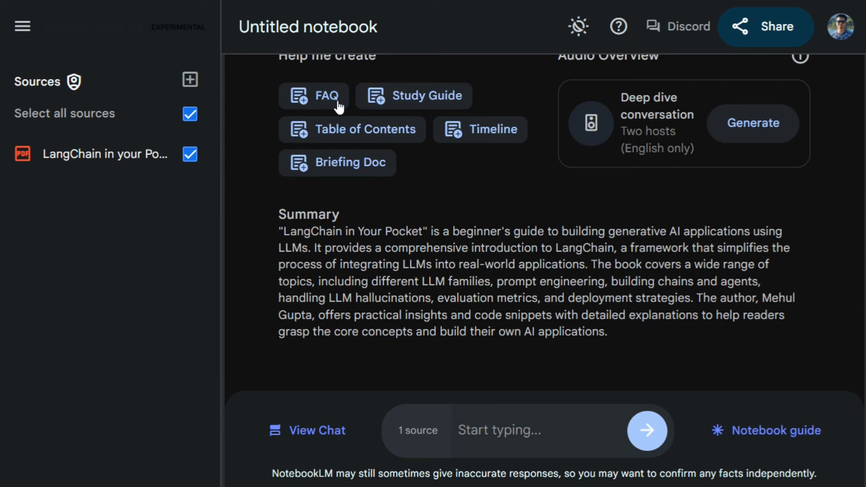
mouse_move(431, 109)
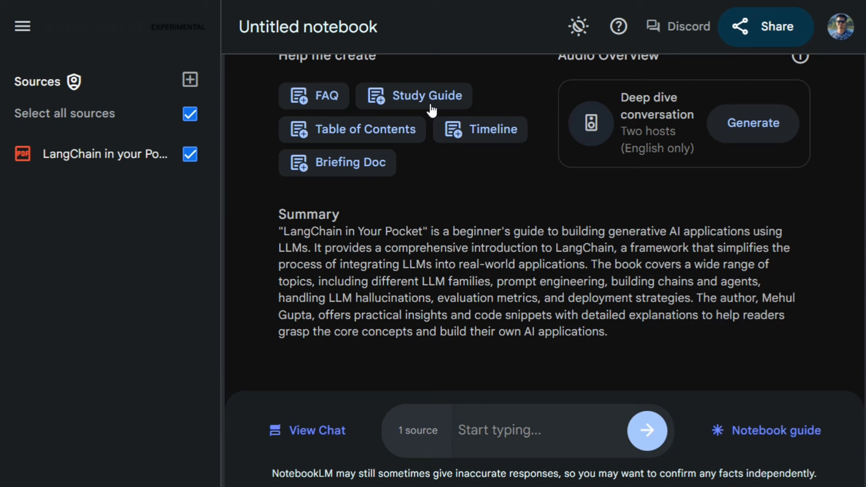
mouse_move(348, 163)
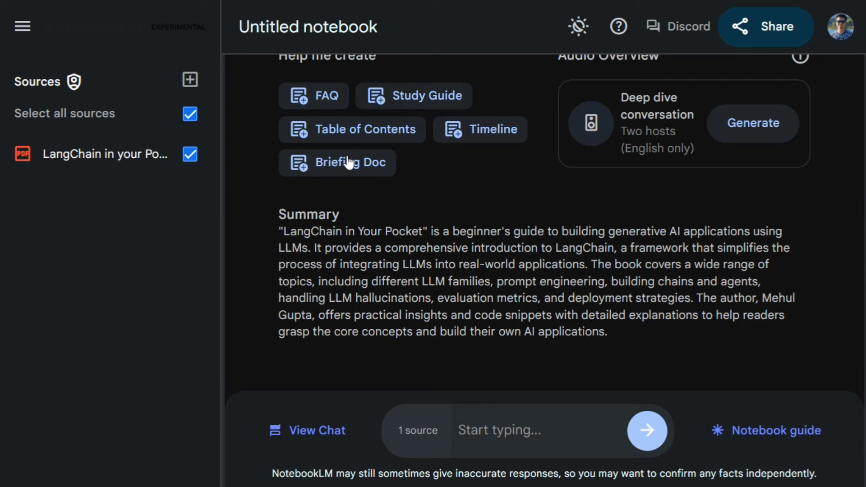
mouse_move(663, 129)
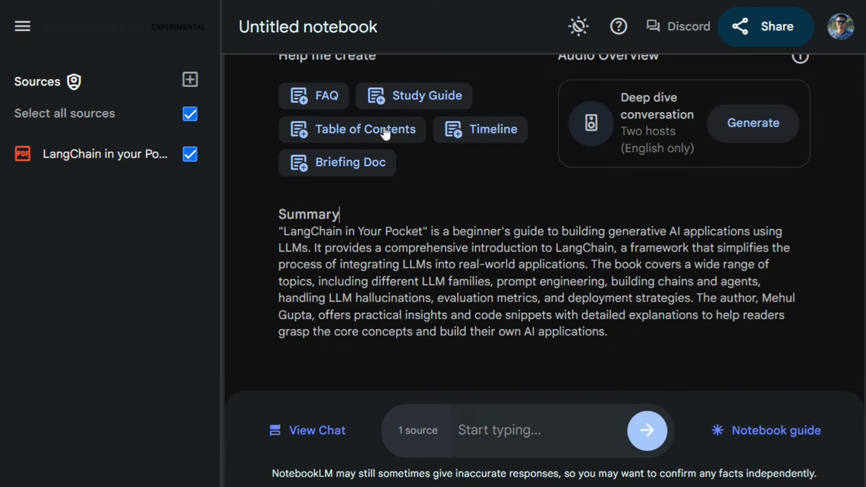
Step: Generate a Table of Contents note for LangChain in your Pocket and review it
left_click(352, 129)
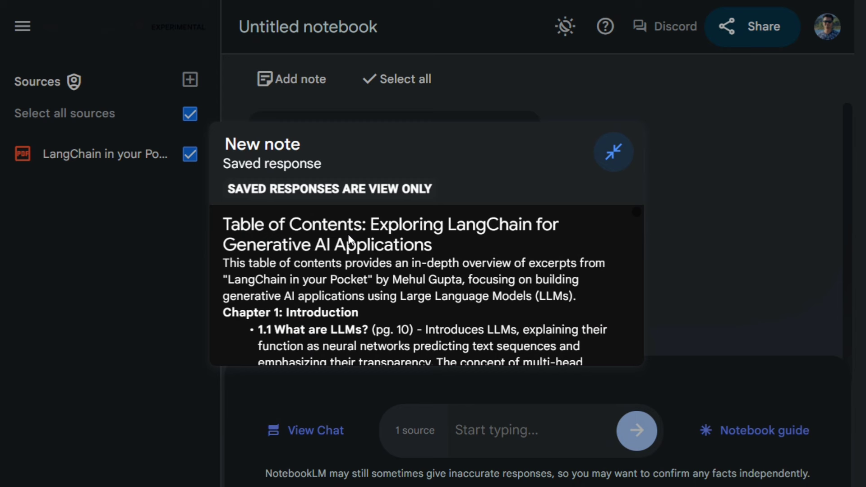
scroll("down", 3)
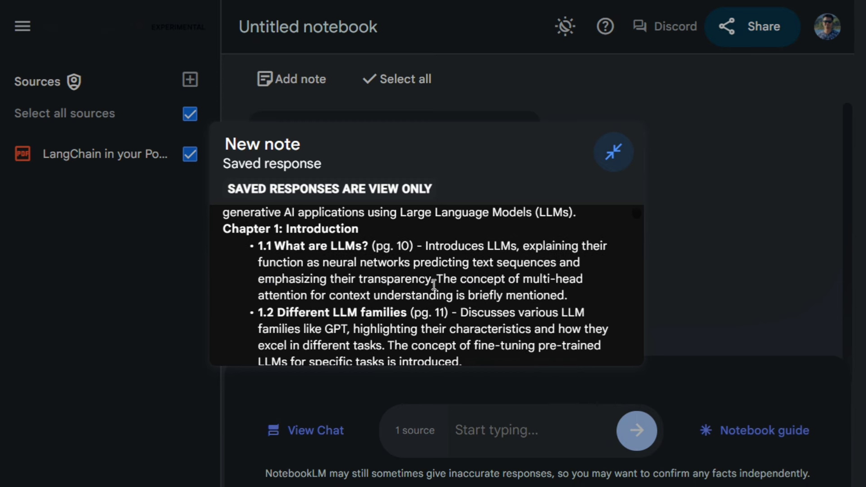
mouse_move(275, 245)
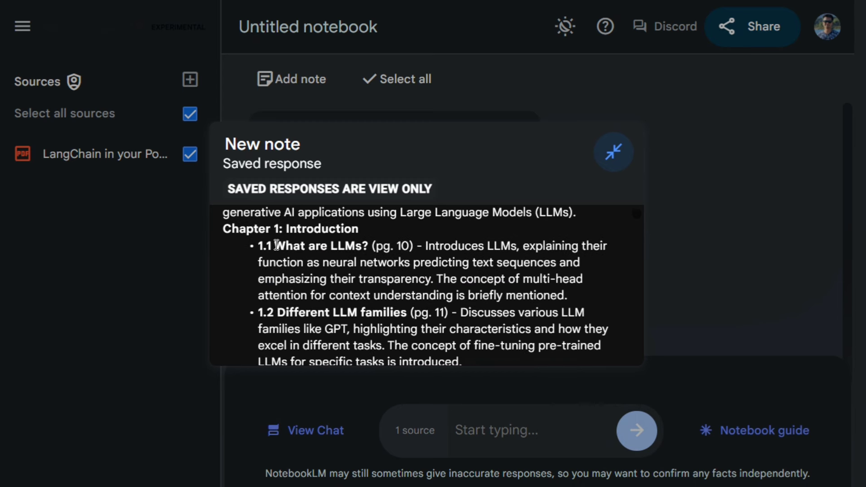
mouse_move(477, 262)
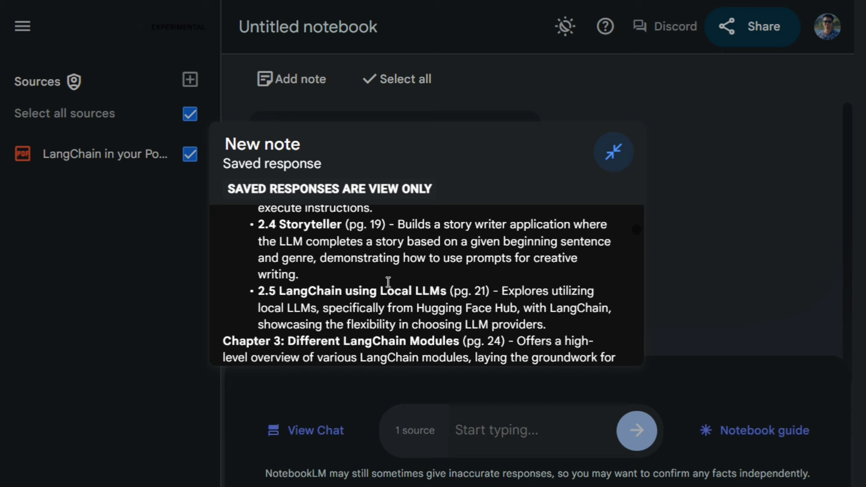
scroll("down", 3)
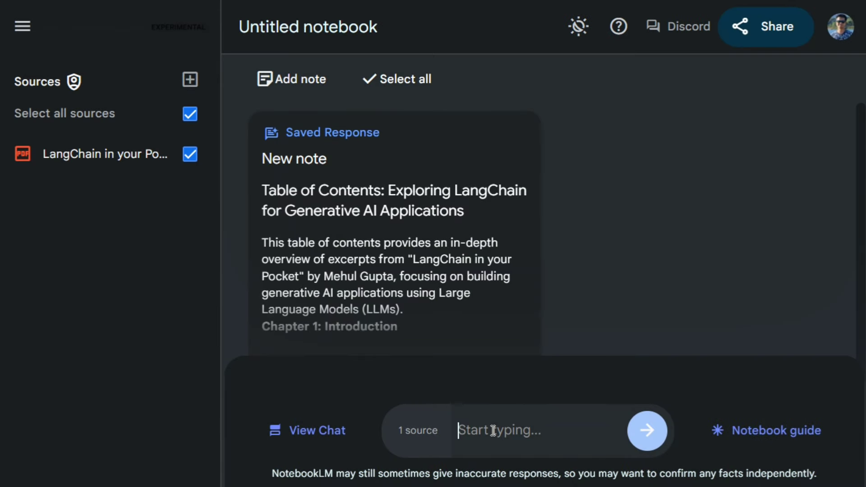
Step: Ask the chat 'Summarize chapter 3' and read the LangChain modules overview
type("Summarize chapter 3")
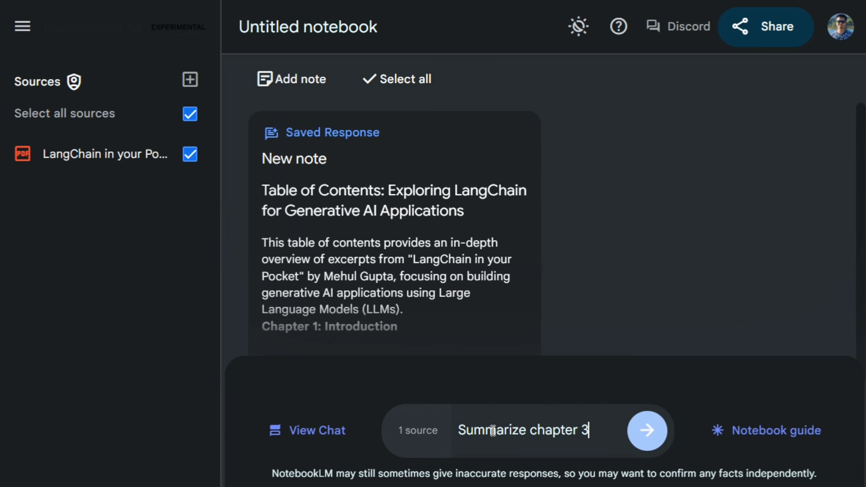
left_click(647, 430)
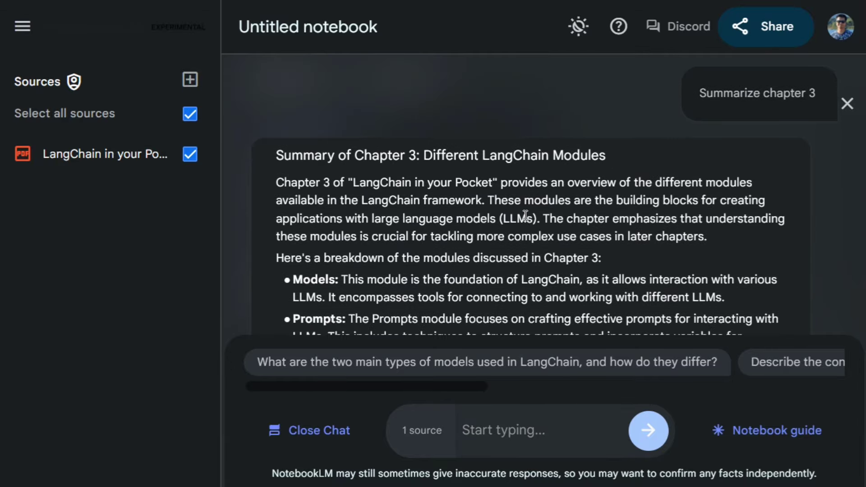
scroll("down", 3)
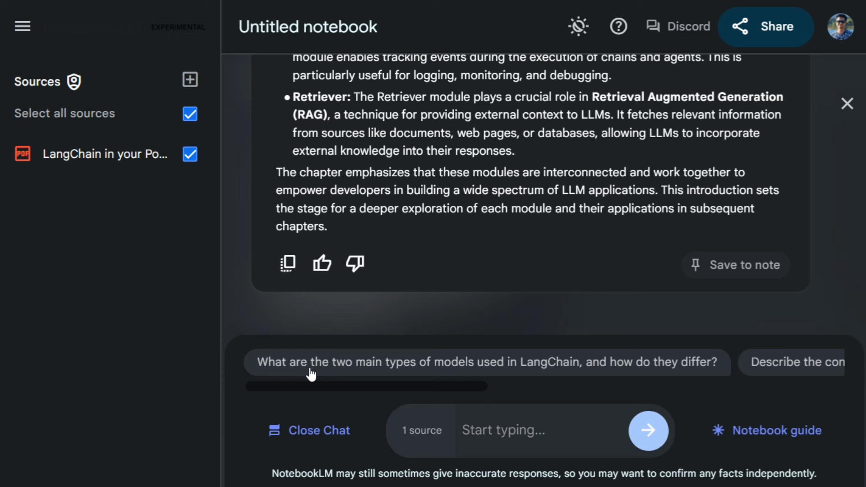
mouse_move(434, 372)
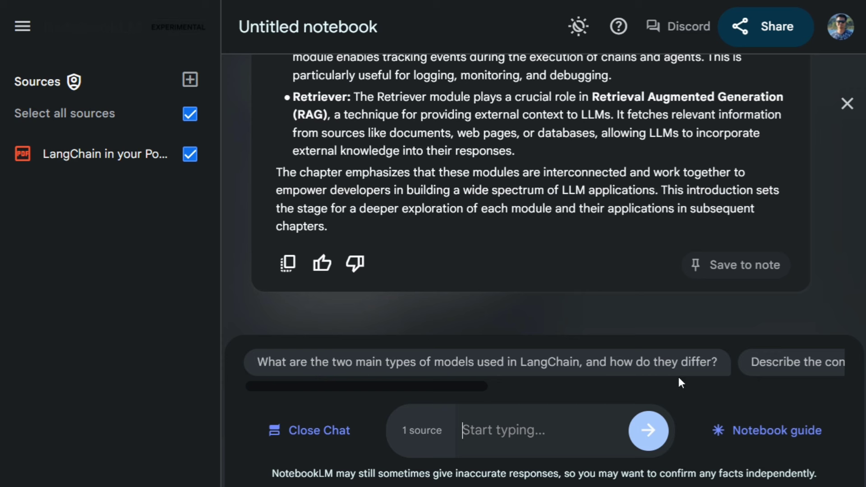
mouse_move(679, 378)
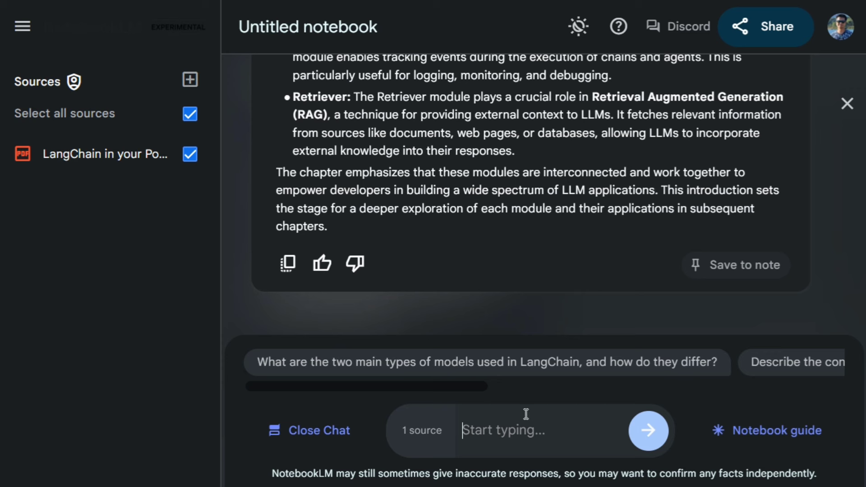
mouse_move(746, 267)
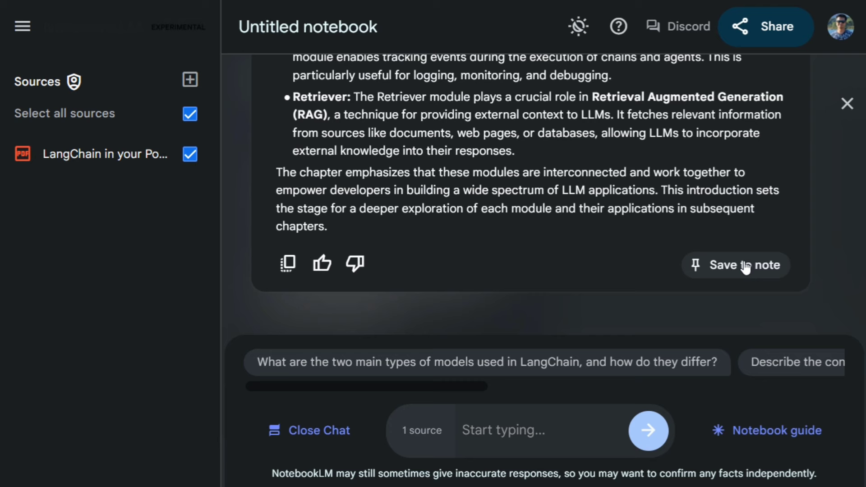
Step: Save the Chapter 3 answer as a note, then reopen the Notebook guide and choose Timeline
left_click(736, 265)
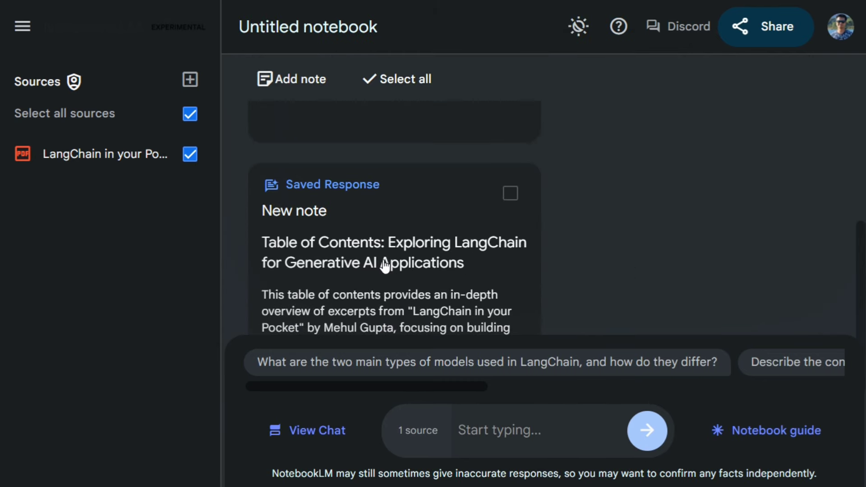
mouse_move(392, 272)
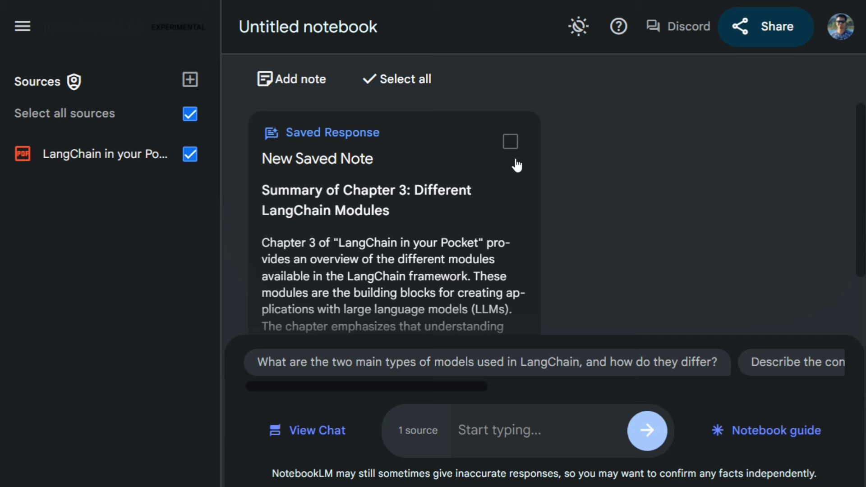
mouse_move(755, 470)
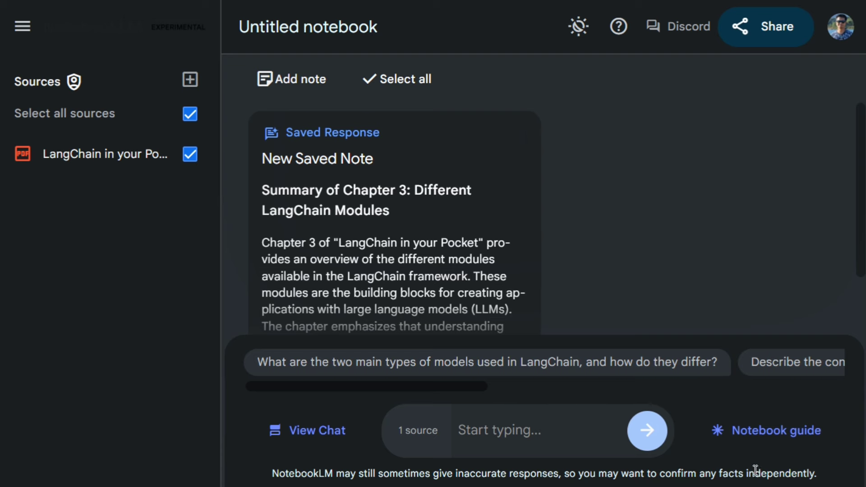
left_click(775, 430)
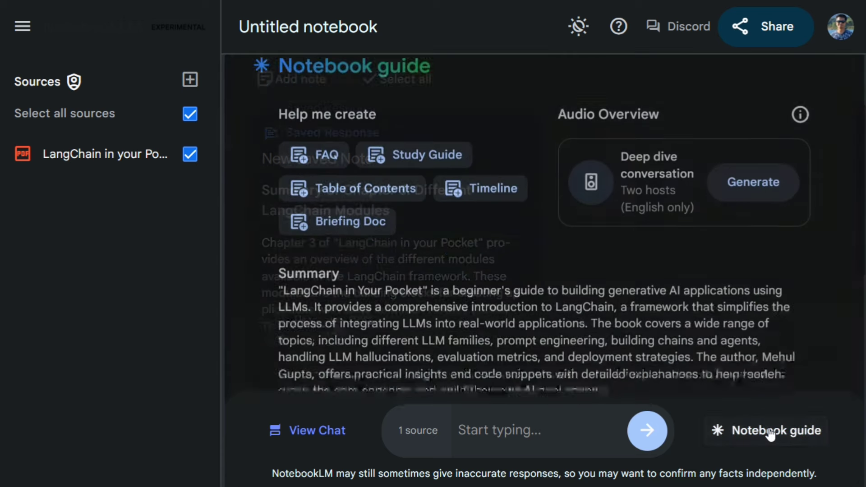
scroll("down", 3)
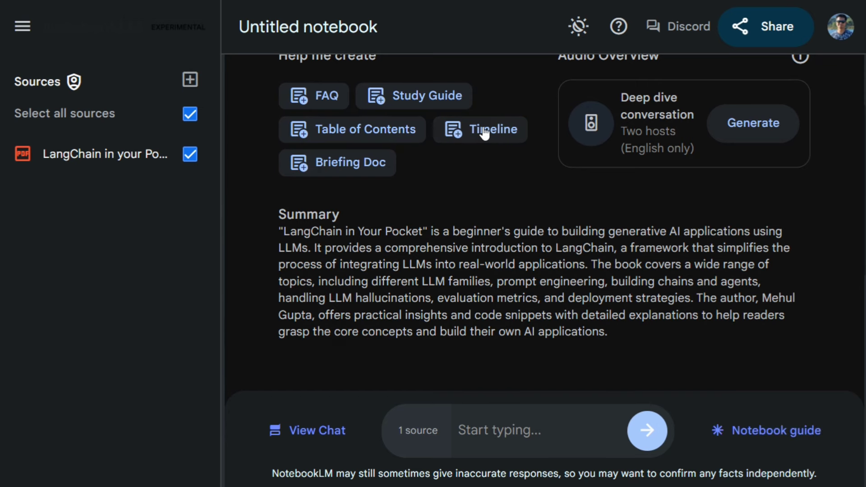
left_click(492, 130)
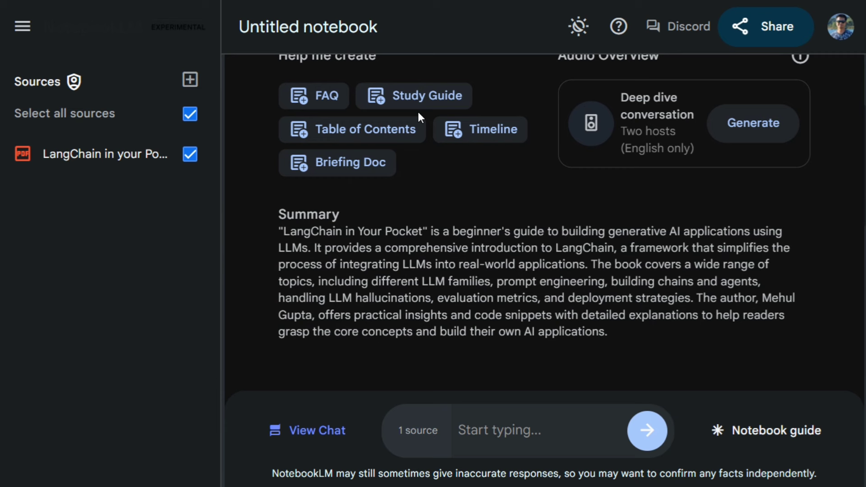
mouse_move(553, 226)
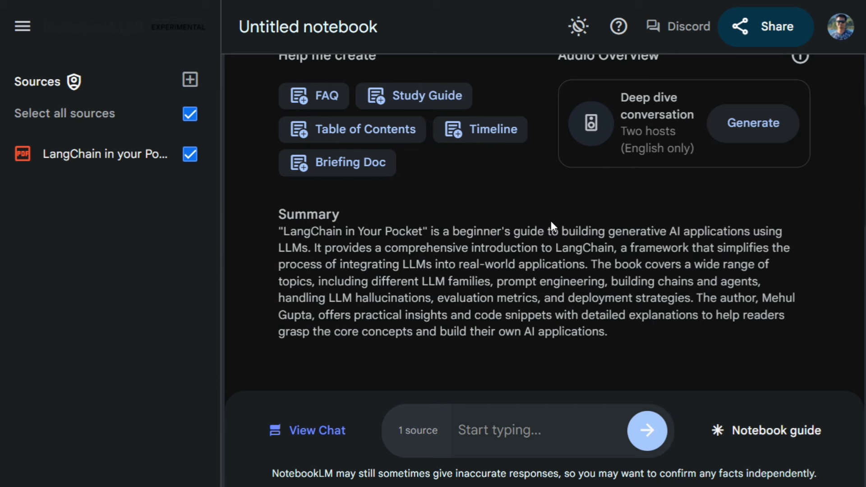
mouse_move(672, 301)
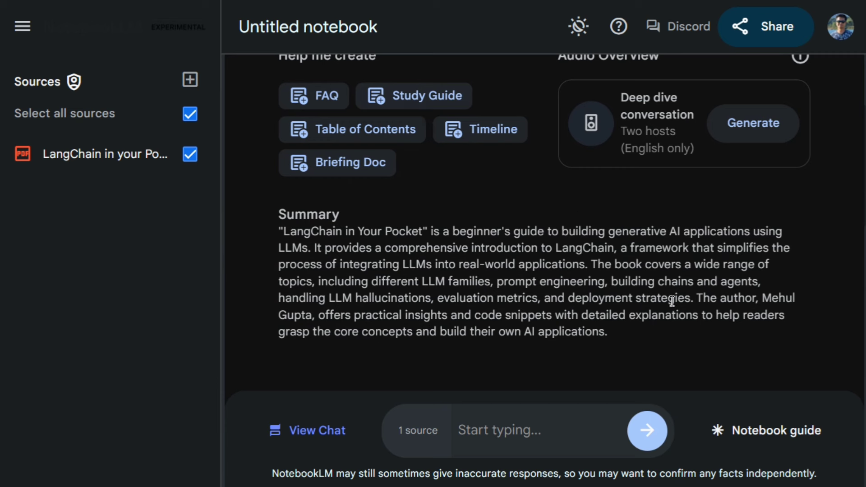
mouse_move(619, 244)
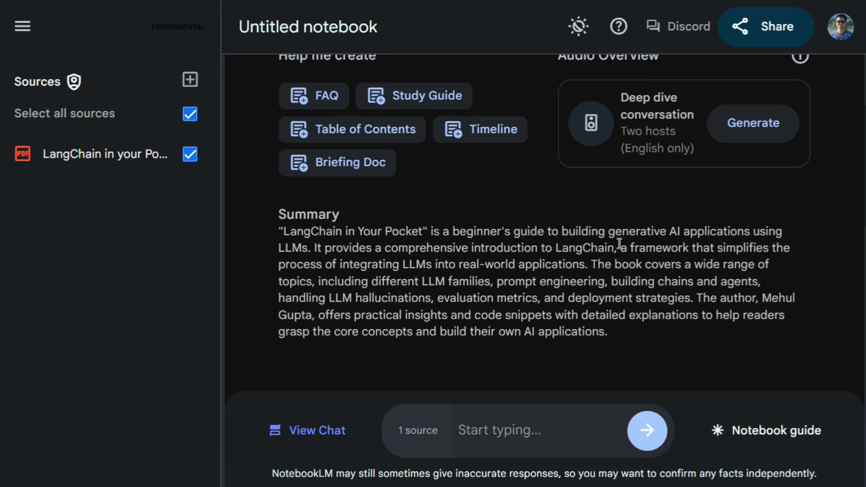
mouse_move(752, 426)
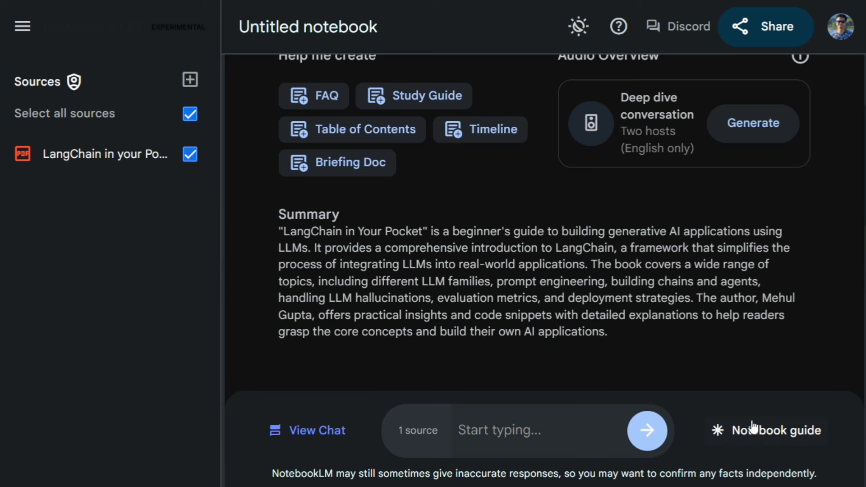
mouse_move(752, 436)
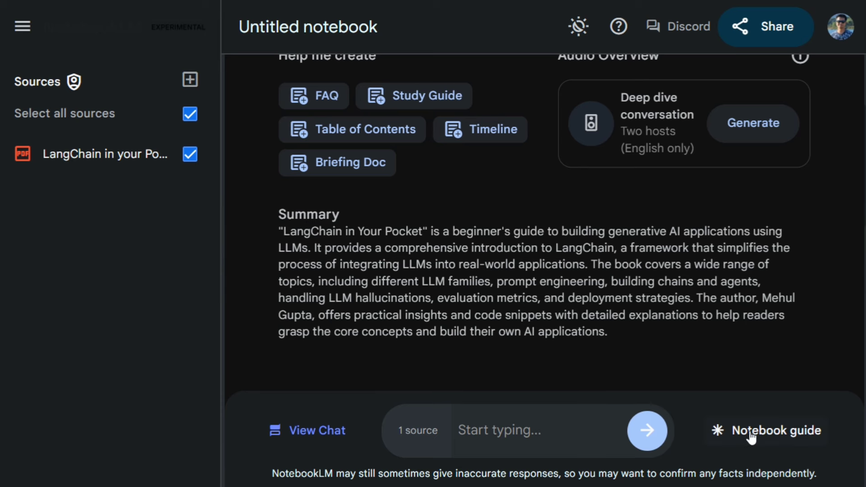
Step: Close the guide, then expand, read and collapse the Timeline of Events note
left_click(491, 130)
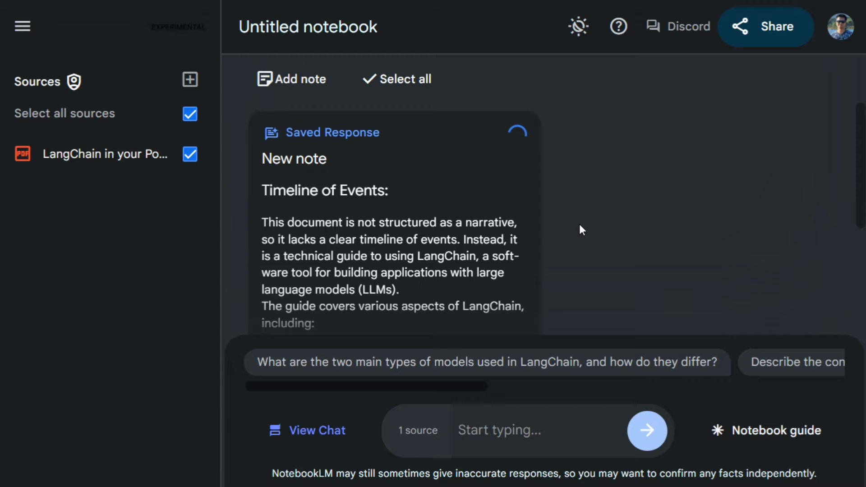
left_click(394, 133)
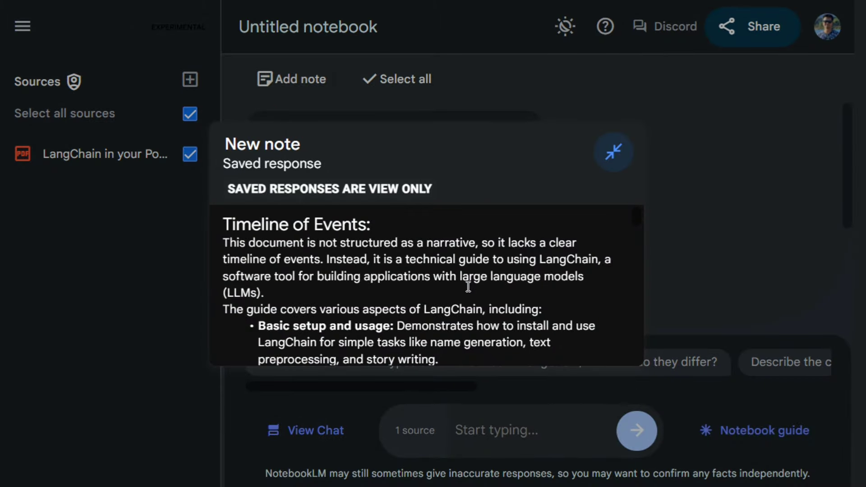
mouse_move(298, 271)
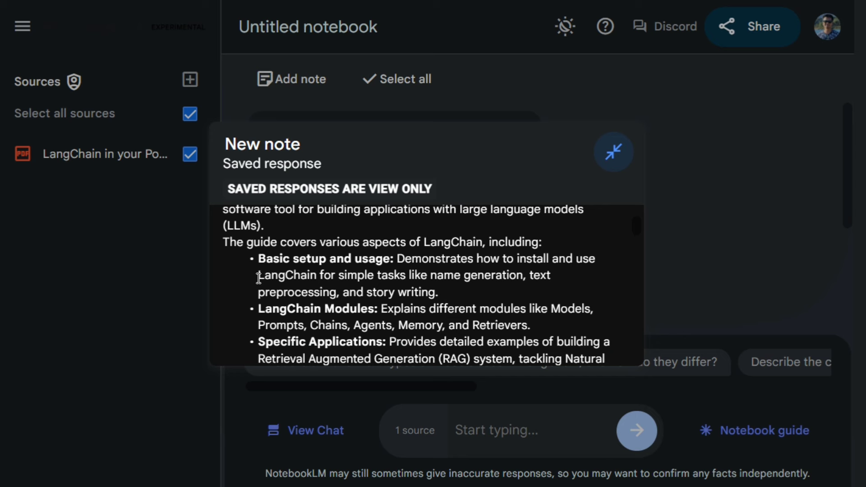
scroll("down", 3)
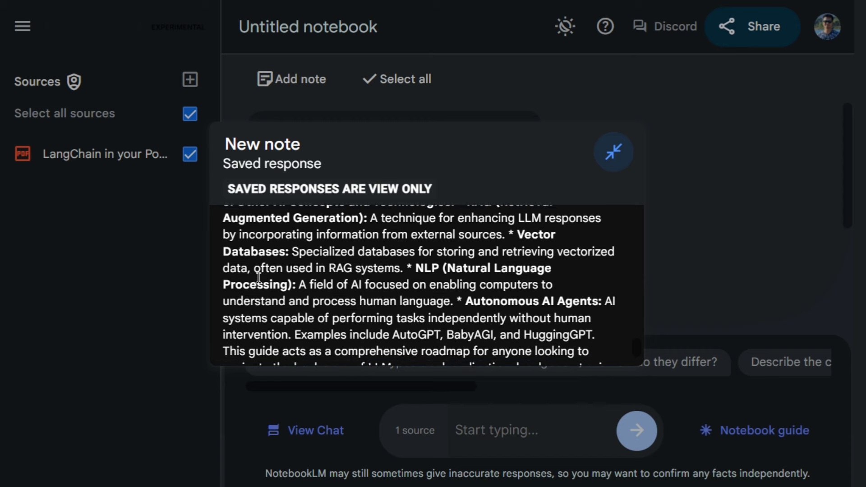
left_click(613, 152)
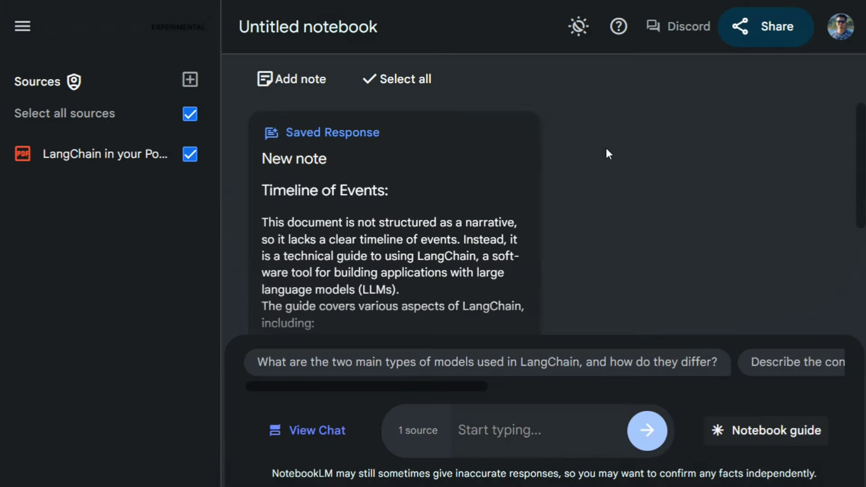
Step: Generate the LangChain Deep Dive Study Guide note and show the sources sidebar again
left_click(766, 431)
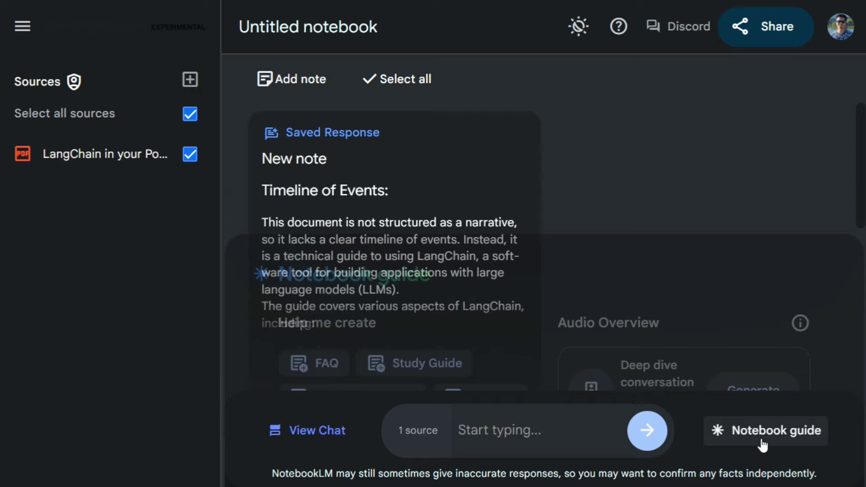
scroll("down", 3)
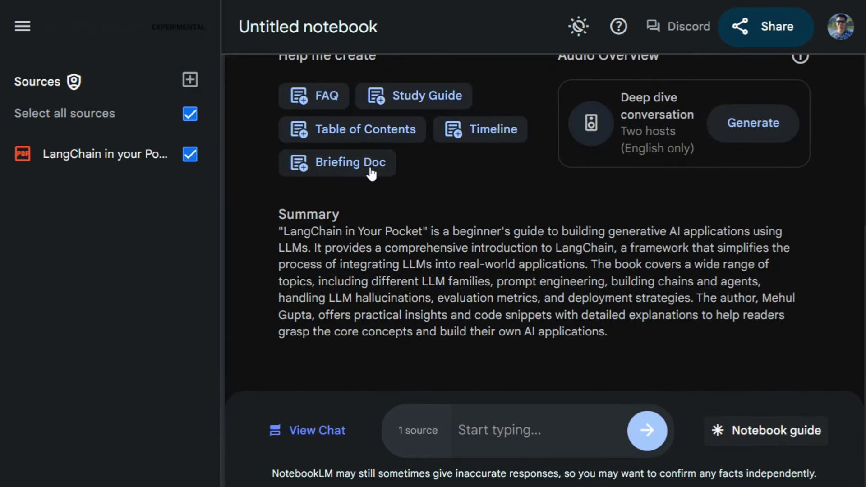
left_click(338, 162)
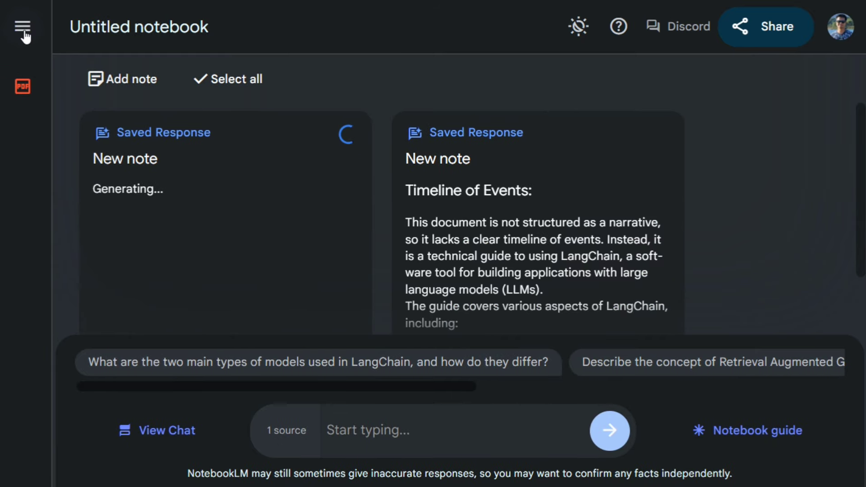
left_click(23, 27)
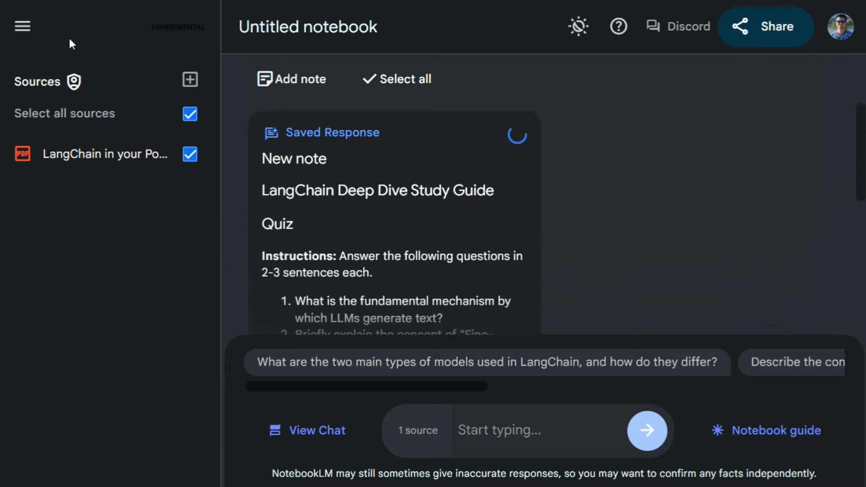
left_click(517, 136)
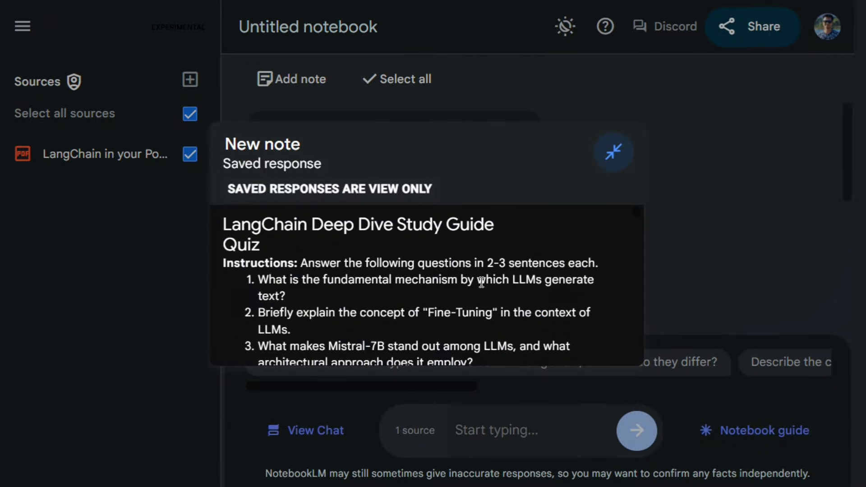
mouse_move(279, 275)
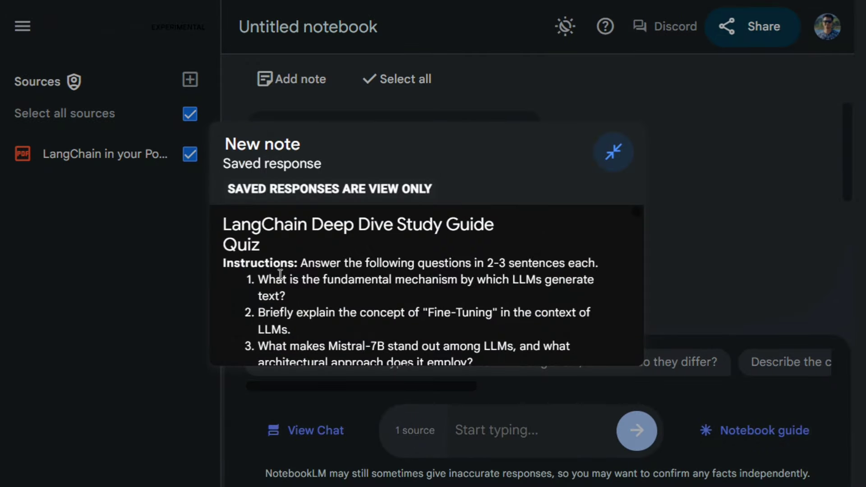
scroll("down", 3)
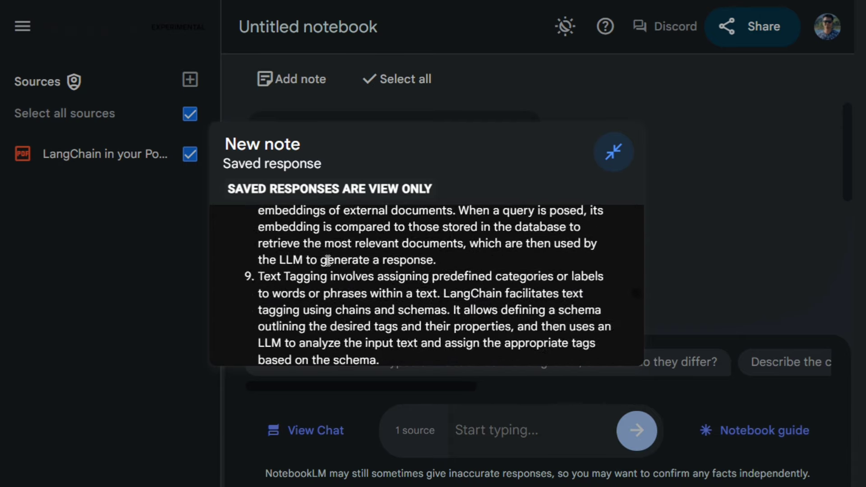
left_click(614, 152)
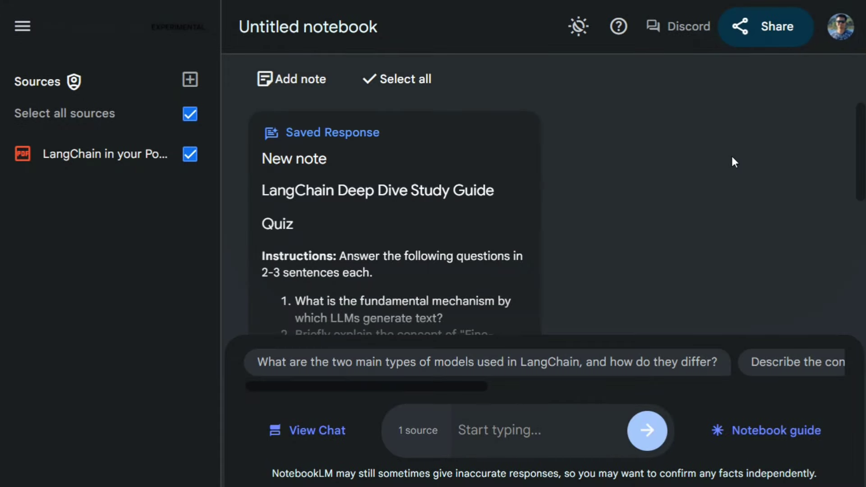
left_click(776, 431)
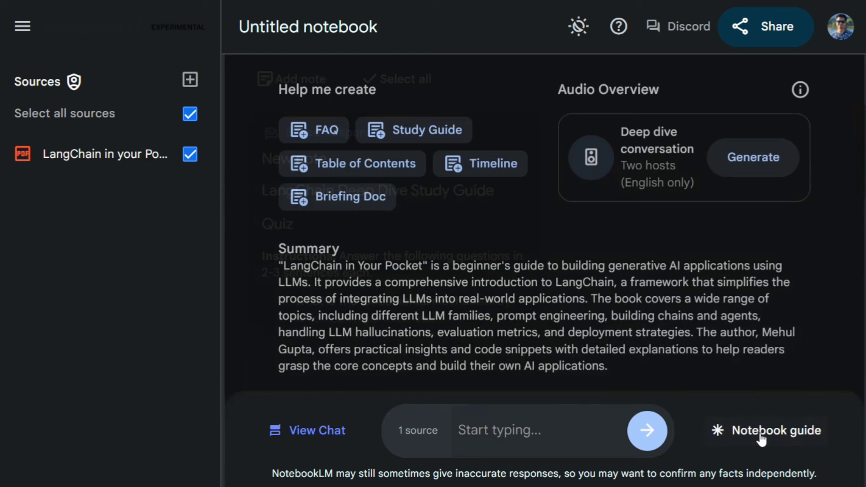
Step: Read through the LangChain FAQ note's questions and answers, then collapse it
scroll("down", 3)
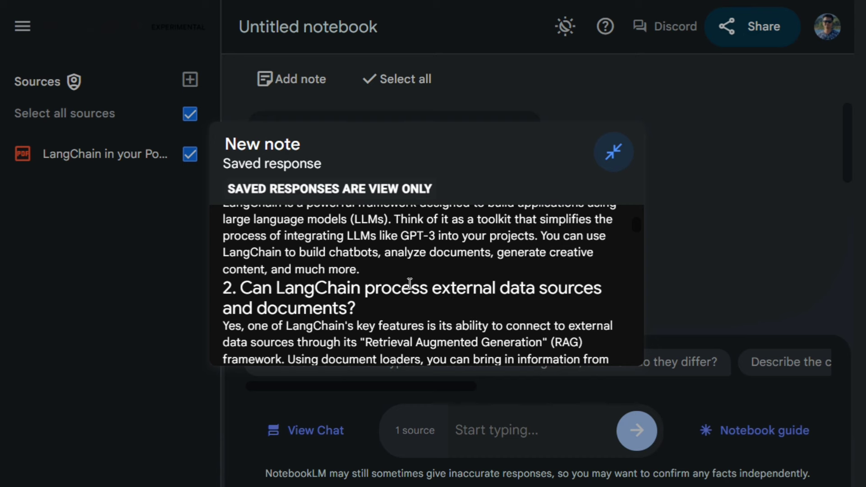
scroll("down", 3)
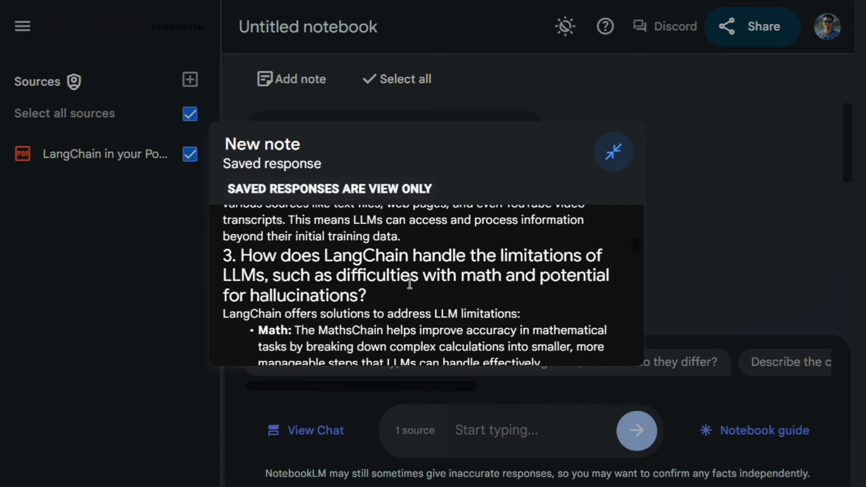
scroll("down", 3)
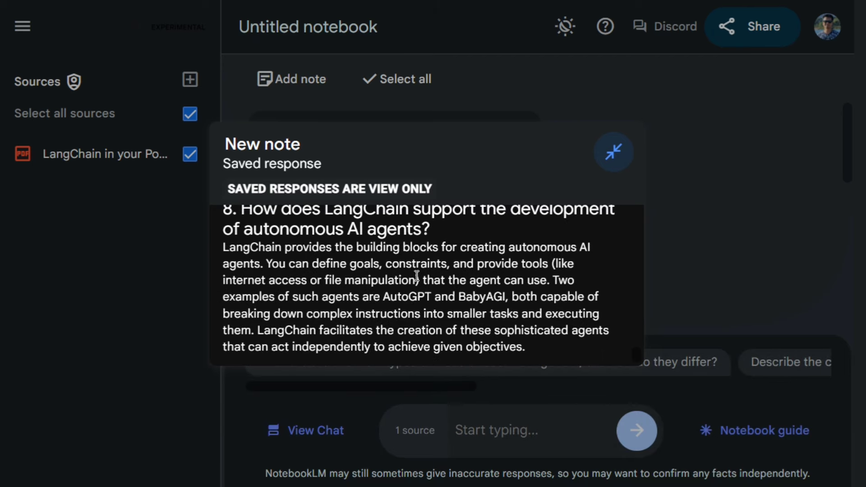
left_click(614, 152)
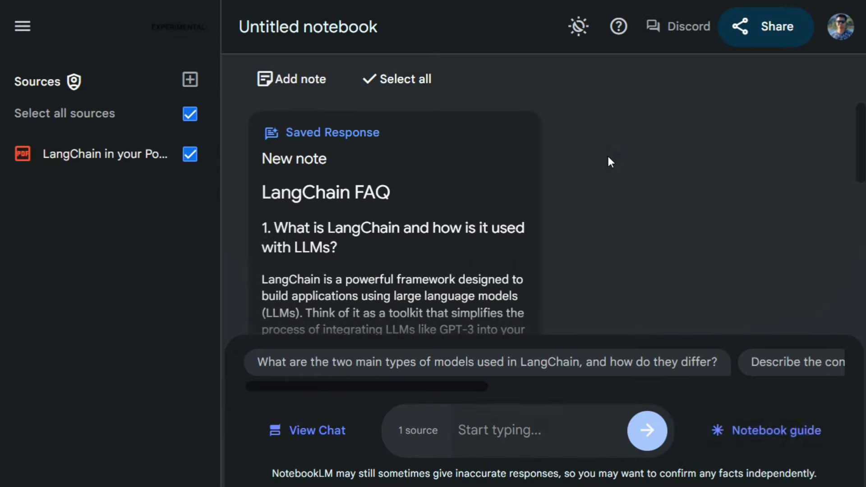
Step: Reopen the Notebook guide and generate the Deep dive conversation Audio Overview
left_click(776, 430)
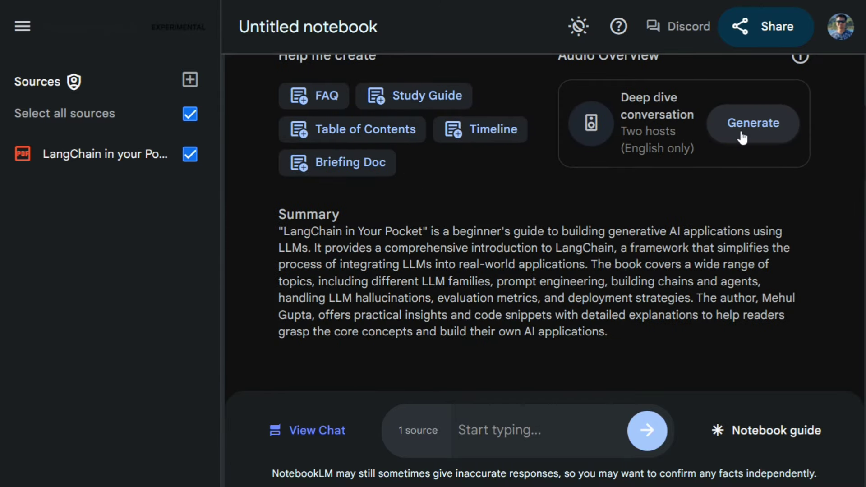
left_click(752, 123)
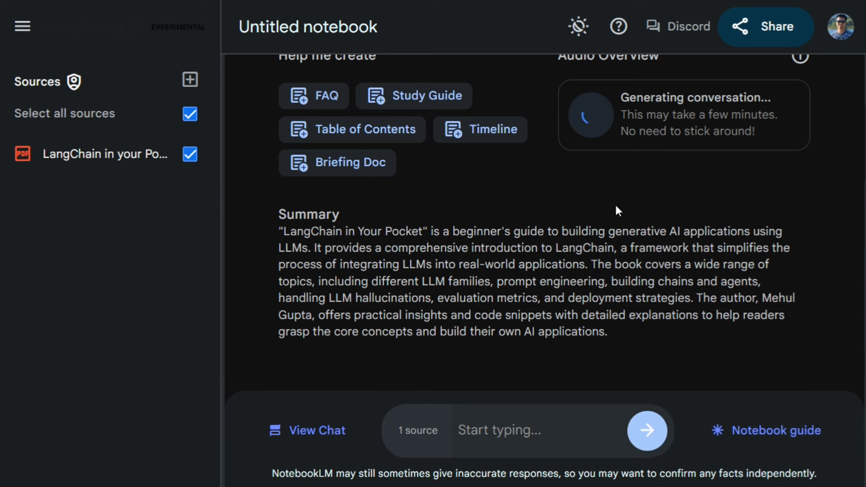
mouse_move(583, 69)
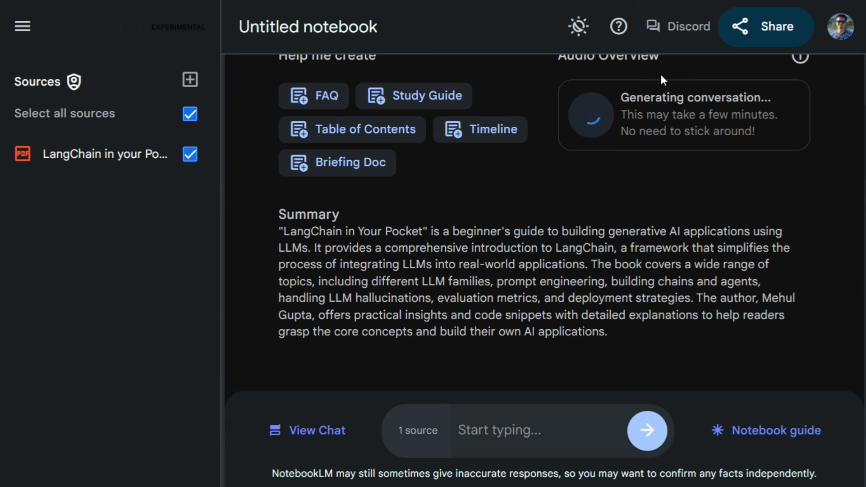
mouse_move(639, 178)
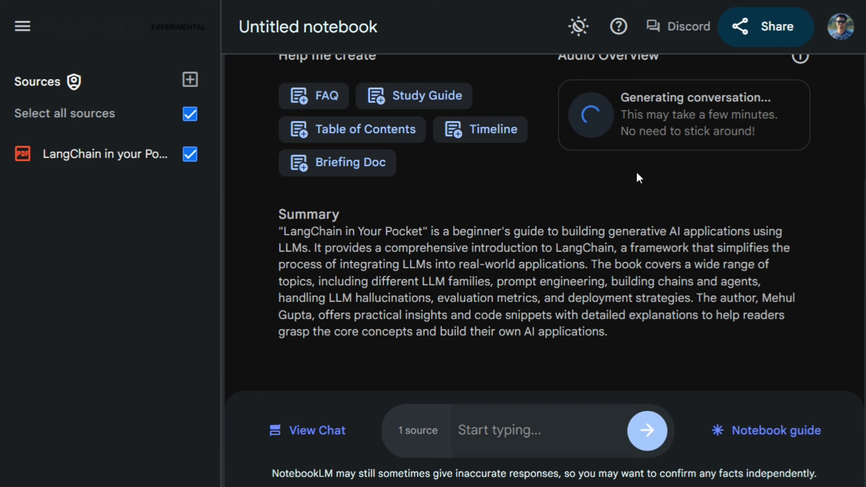